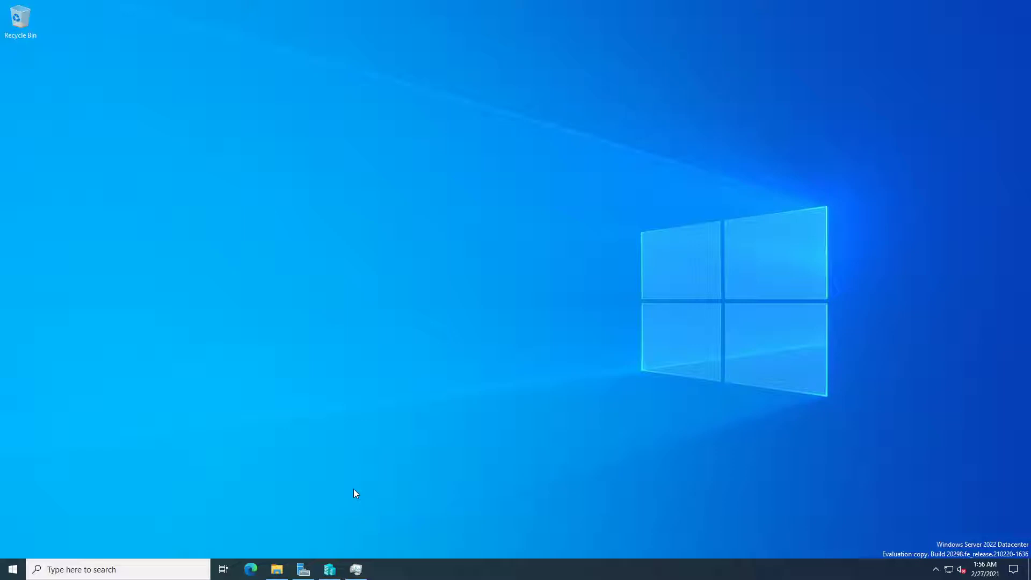
Step: Launch Hyper-V Manager from the taskbar to list the Test, Debian2 and Debian01 VMs
left_click(302, 569)
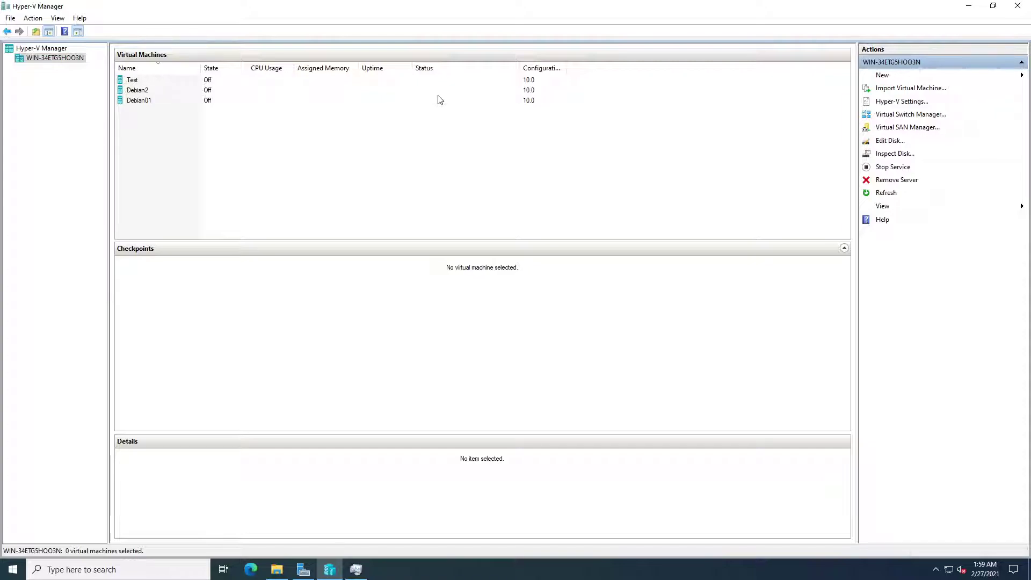
Step: Connect to the Debian2 console and start the VM, booting Debian 10 to its login prompt
left_click(137, 89)
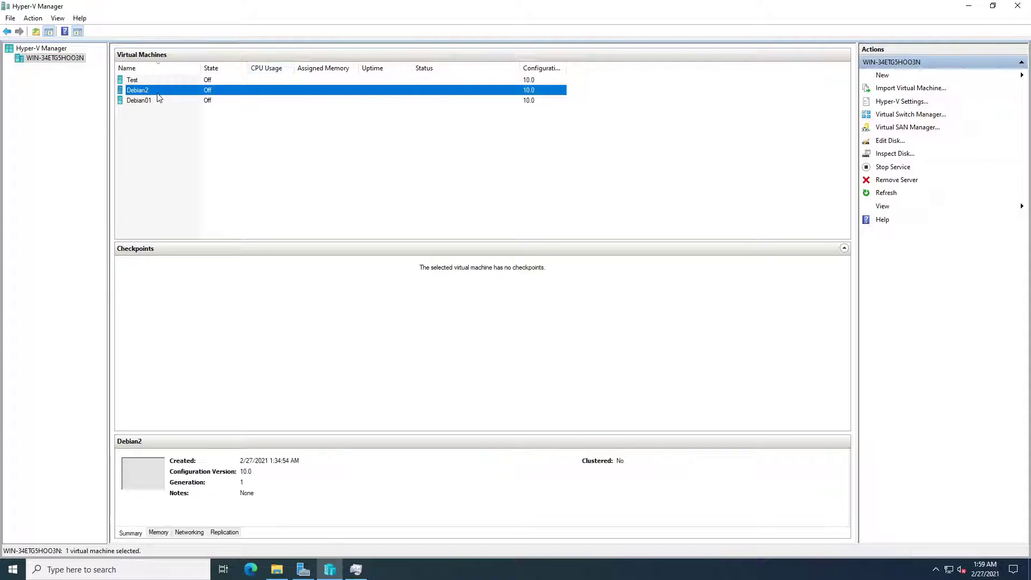
right_click(137, 90)
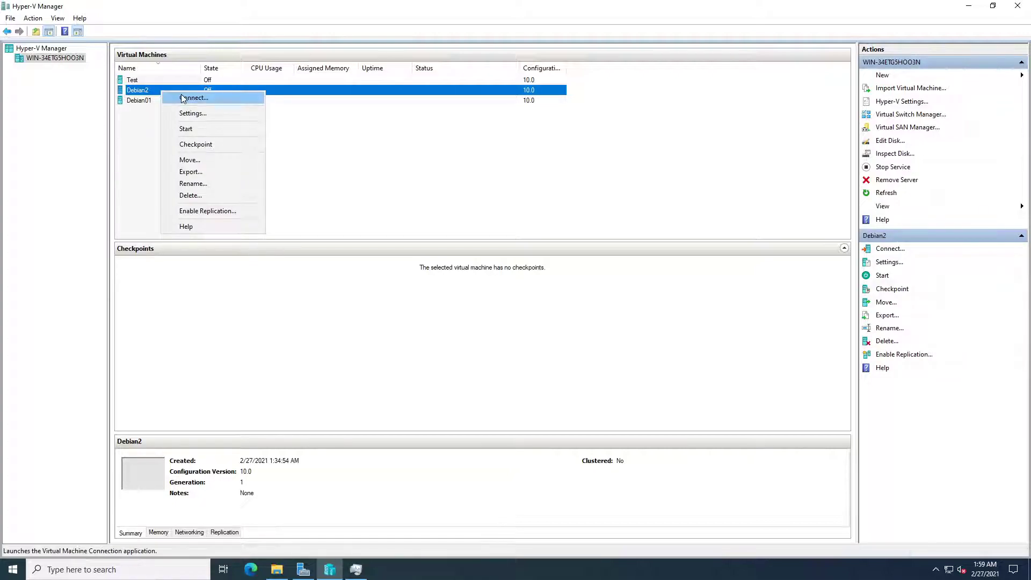
left_click(194, 97)
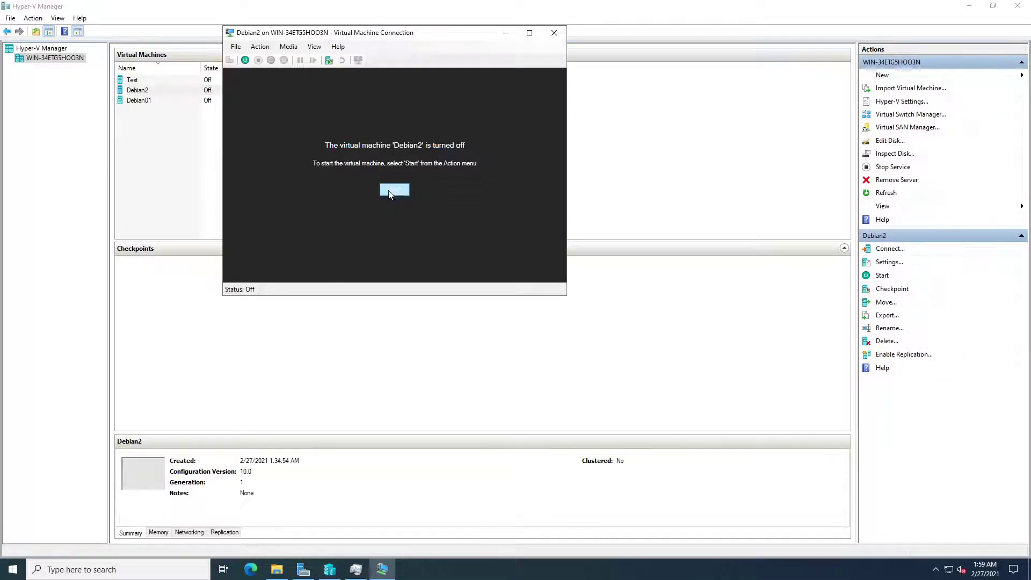
left_click(288, 47)
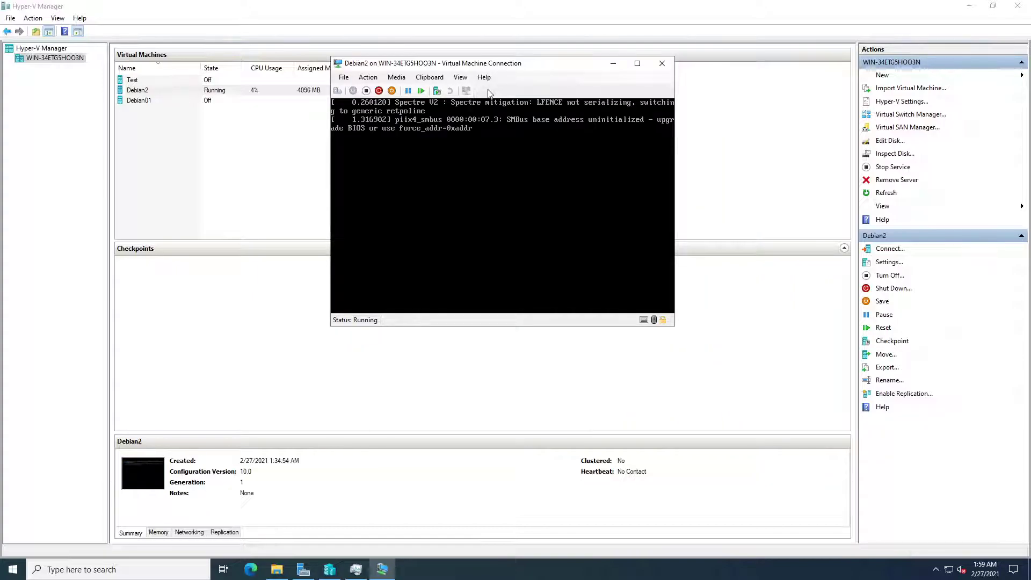
left_click(637, 63)
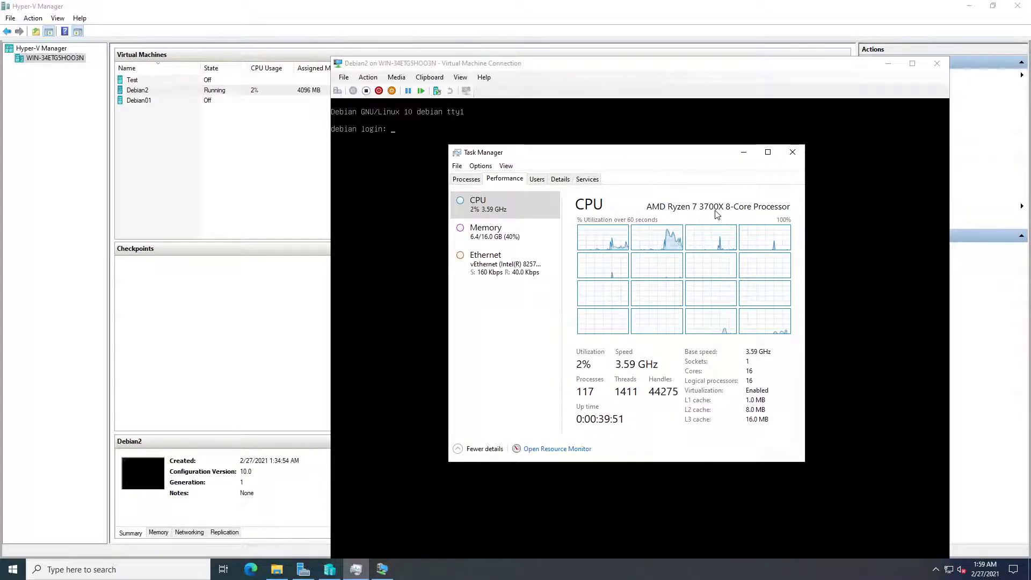
Step: Review host Memory and CPU virtualization in Task Manager, close it, and type root at login
left_click(486, 231)
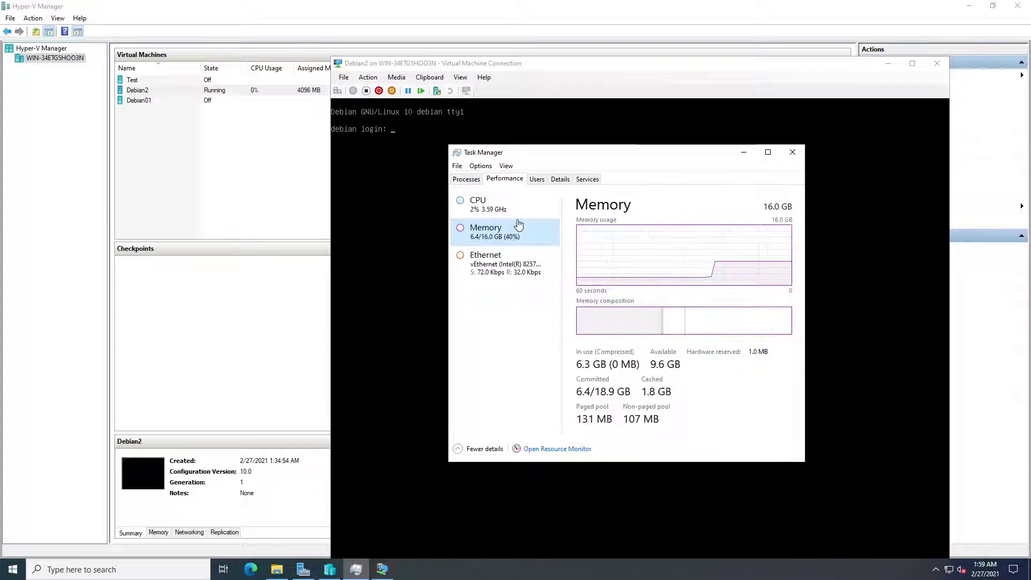
left_click(478, 204)
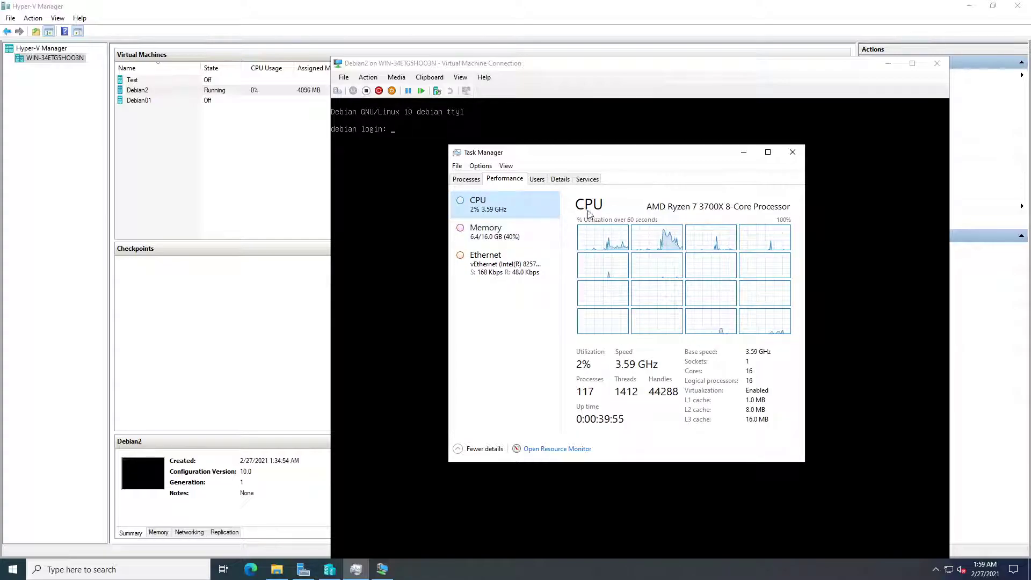
left_click(793, 152)
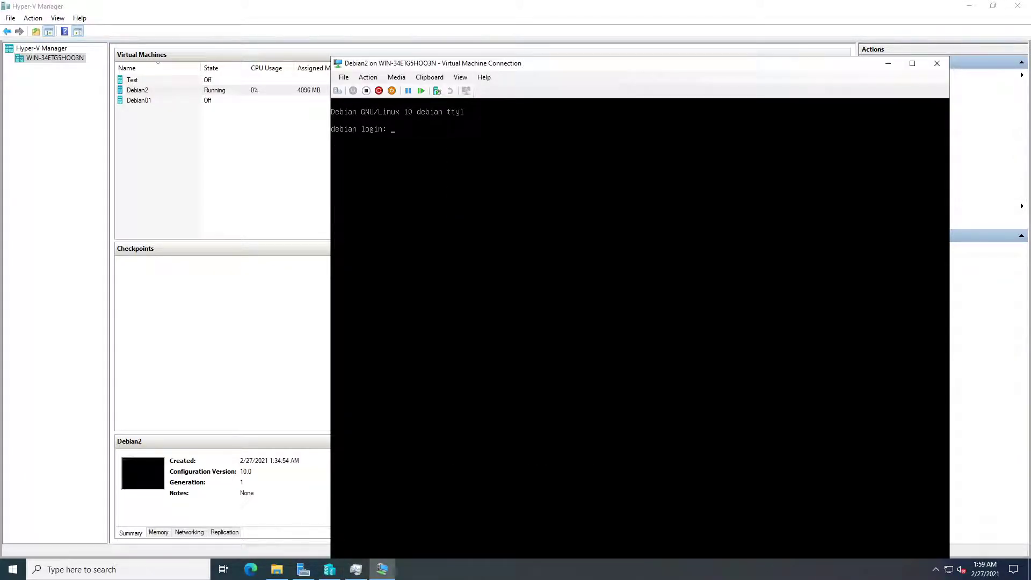
type("root")
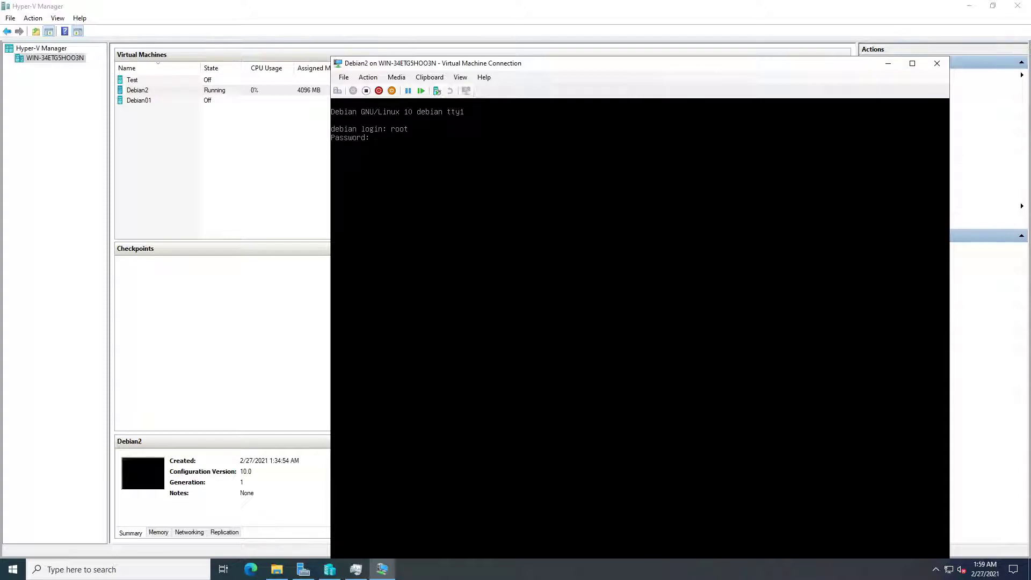
Step: Submit the root username at the Debian2 login prompt
key("Enter")
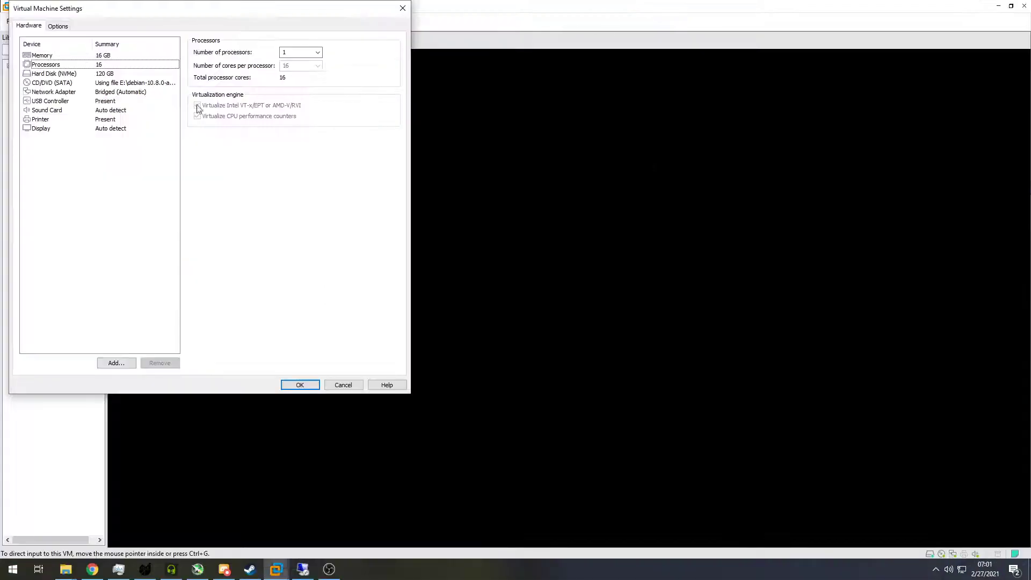
left_click(197, 105)
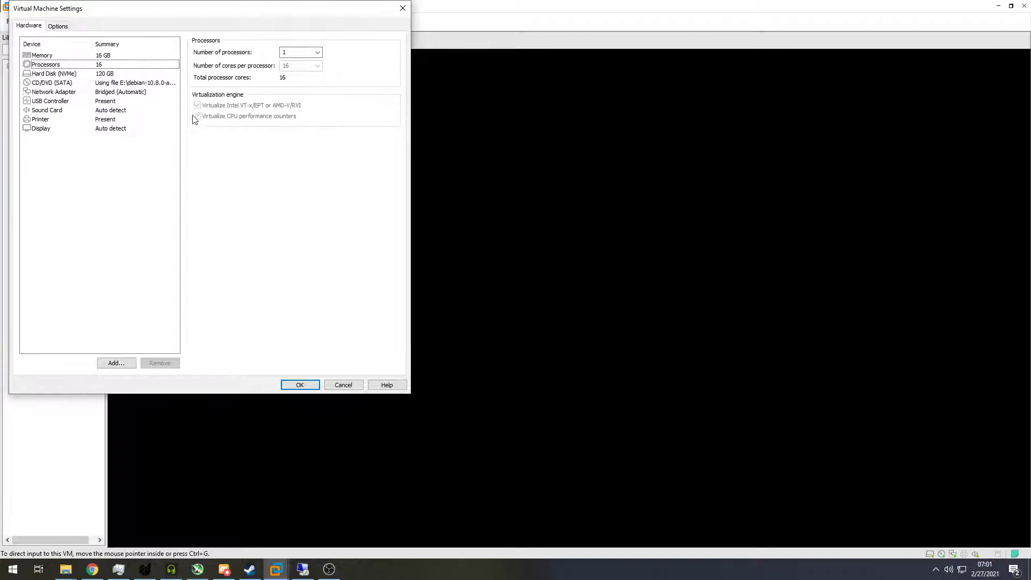
left_click(197, 117)
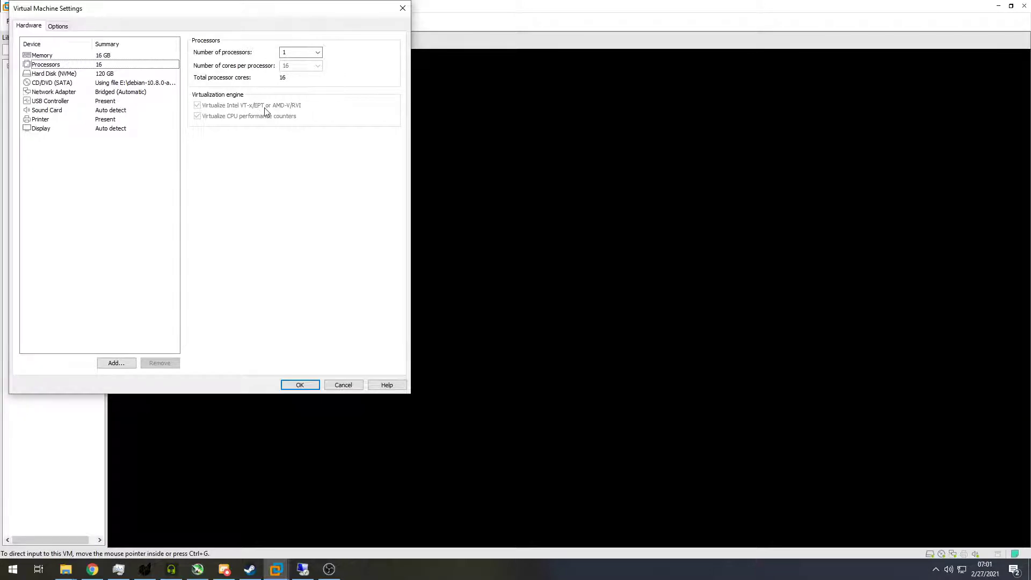
mouse_move(298, 112)
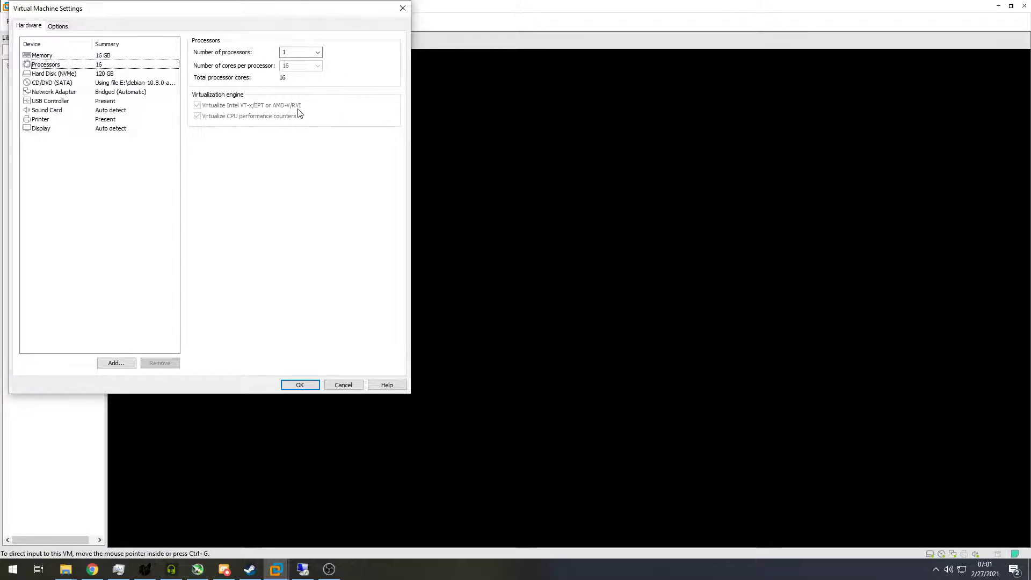